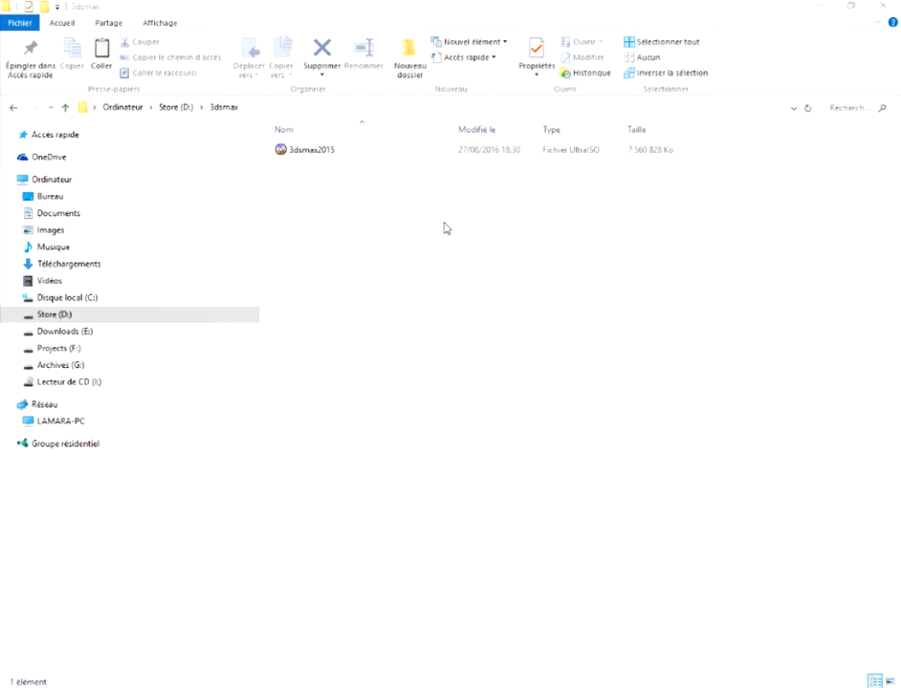
- Open the 3dsmax2015 disc image in UltraISO to browse its contents
click(308, 149)
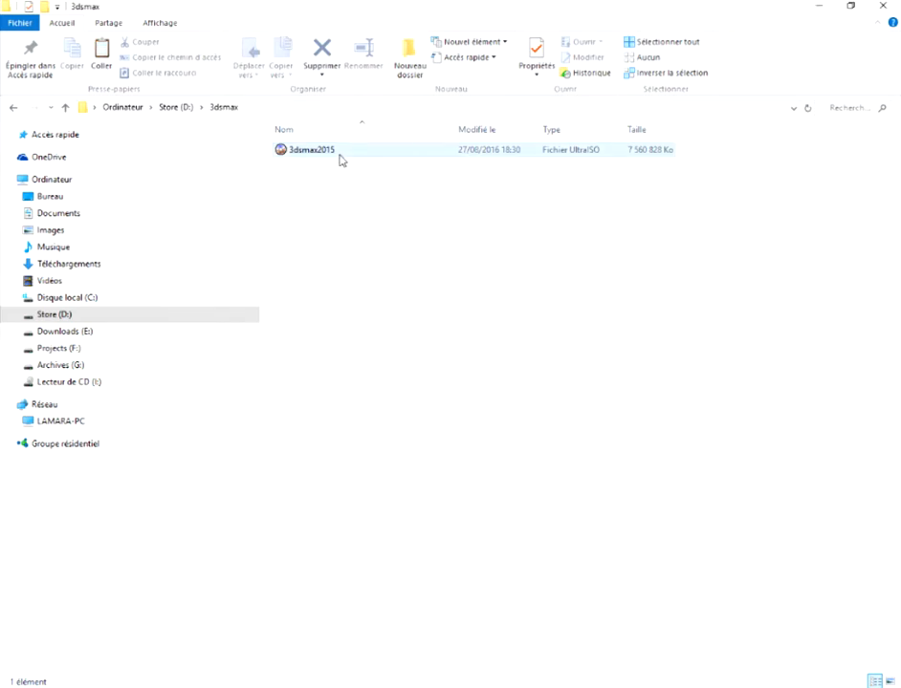
mouse_move(336, 158)
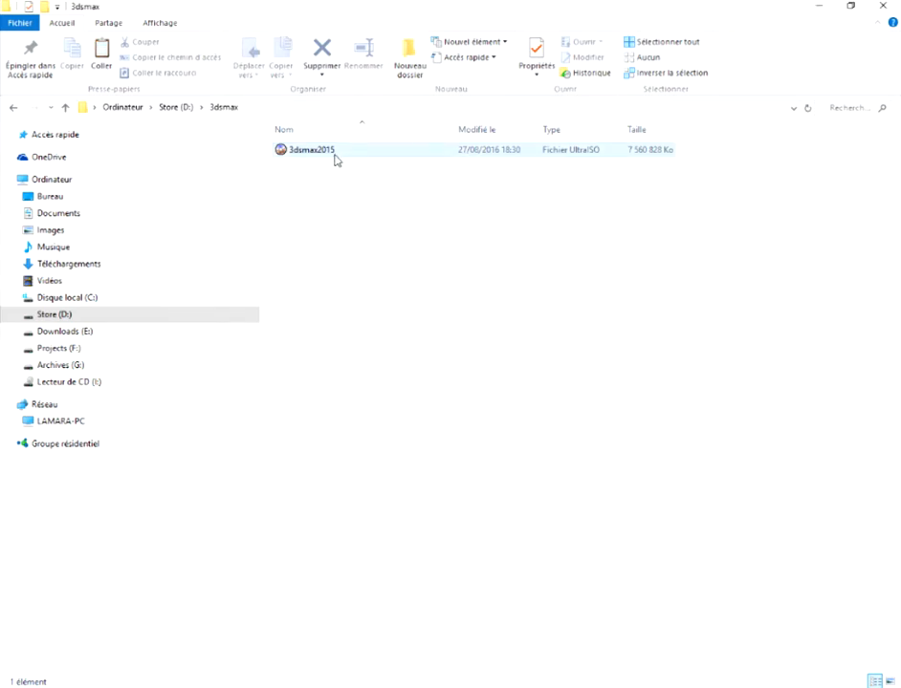
click(460, 211)
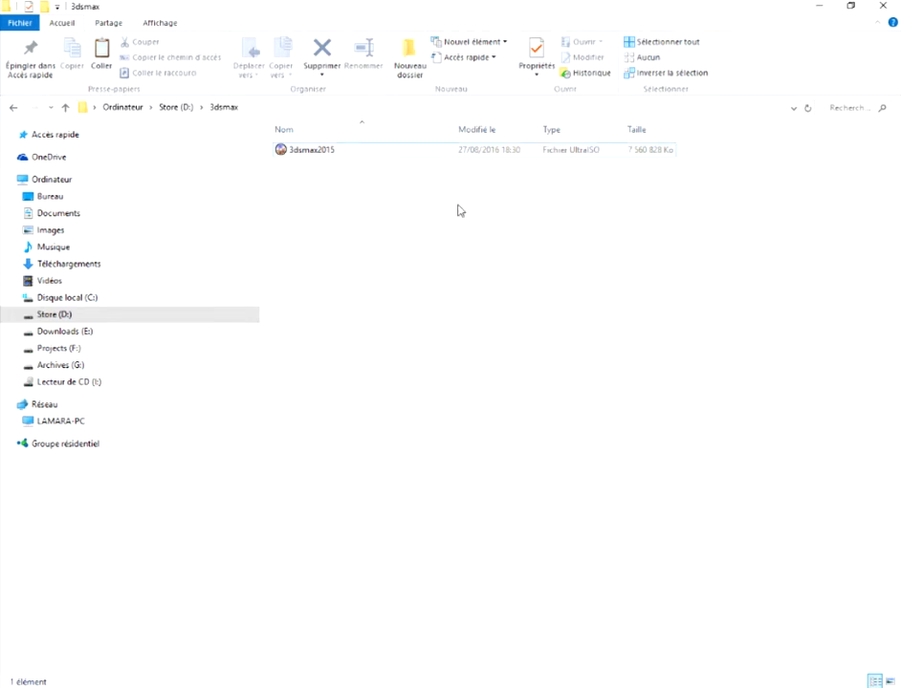
click(308, 151)
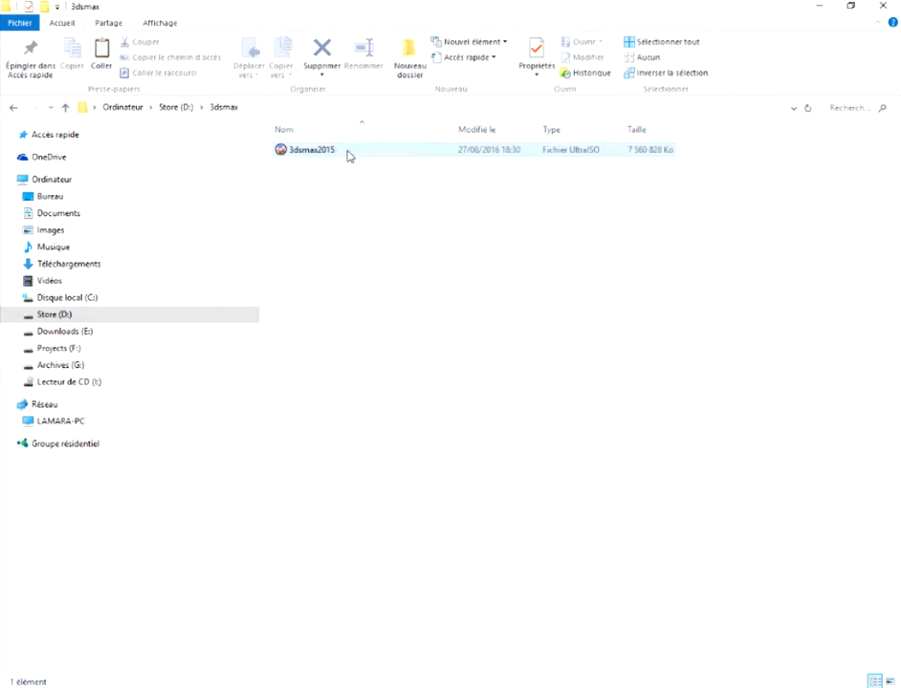
click(384, 208)
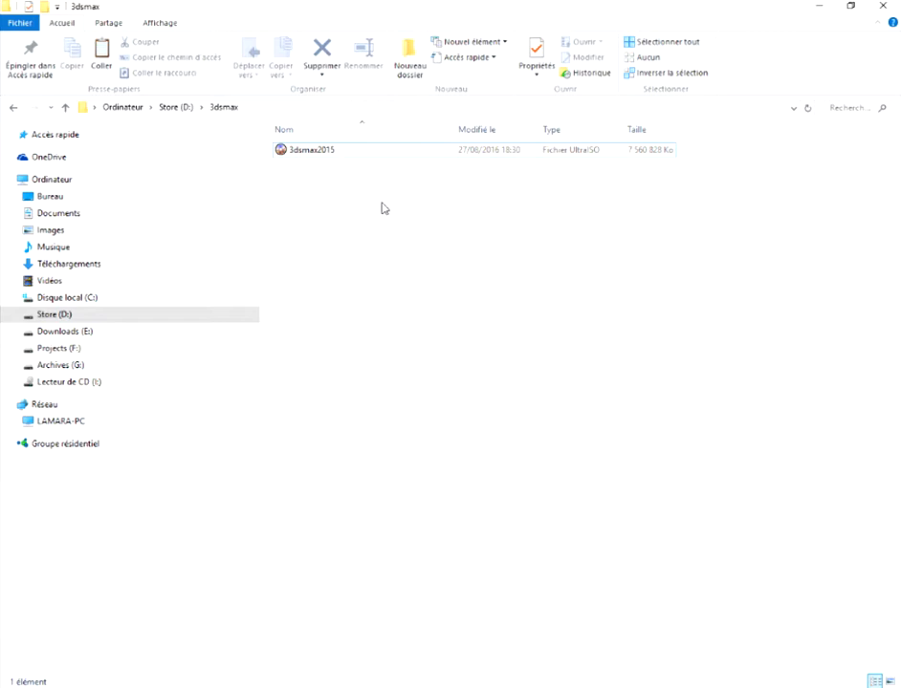
right_click(307, 150)
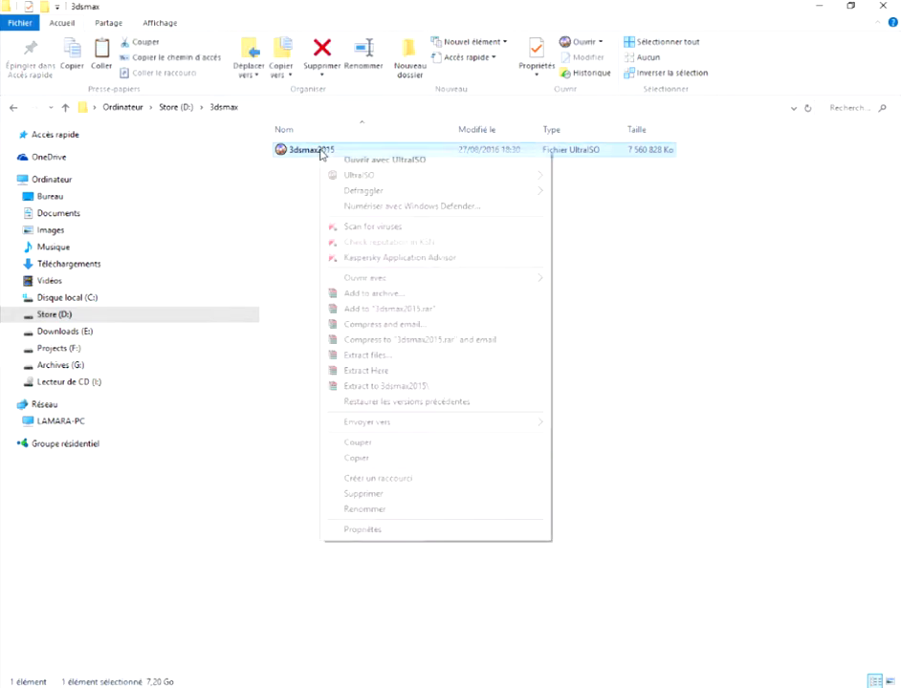
mouse_move(382, 175)
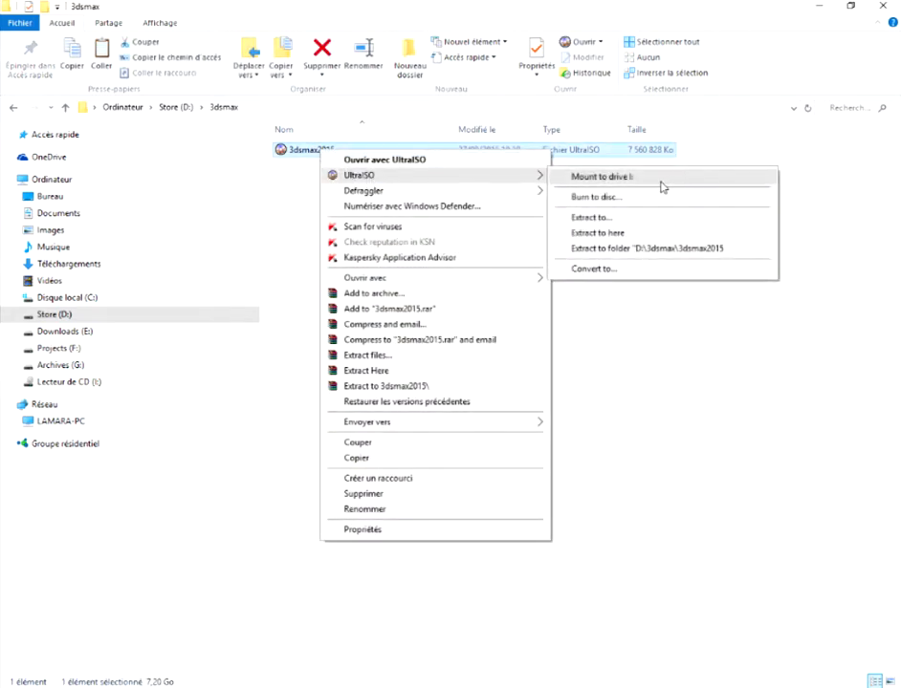
click(596, 177)
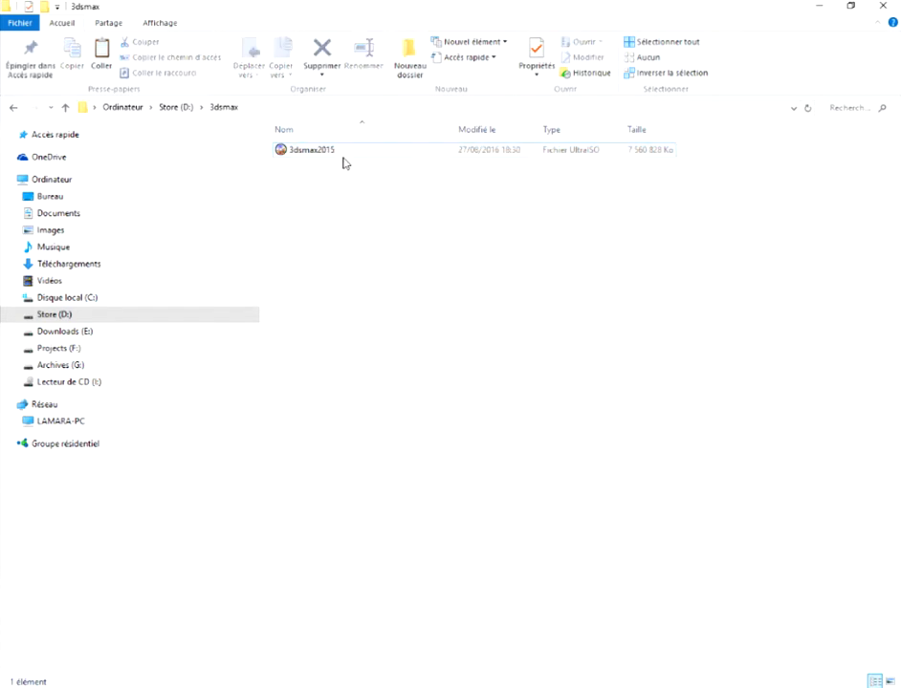
click(306, 149)
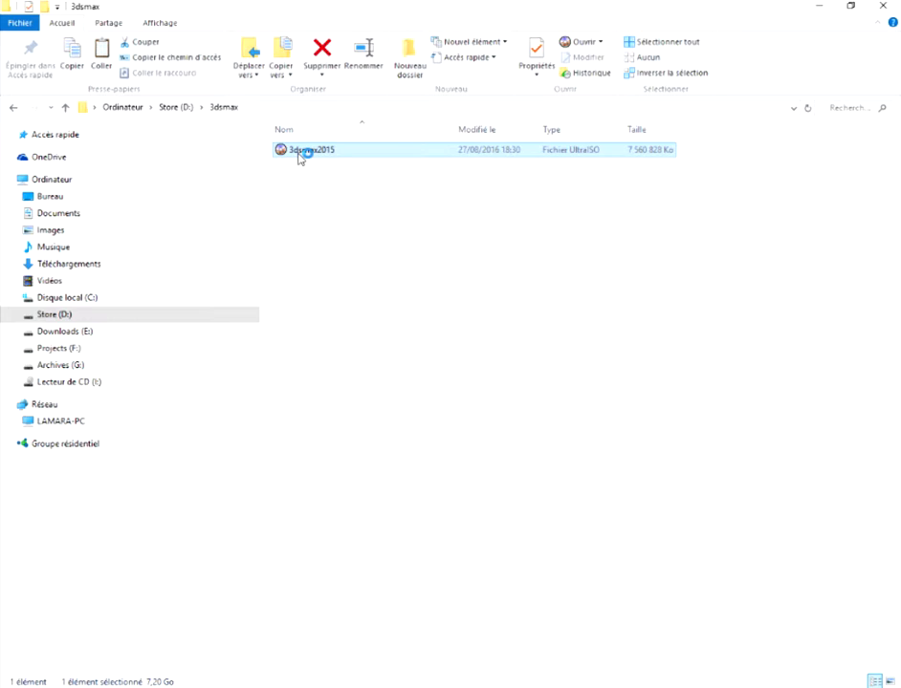
double_click(306, 150)
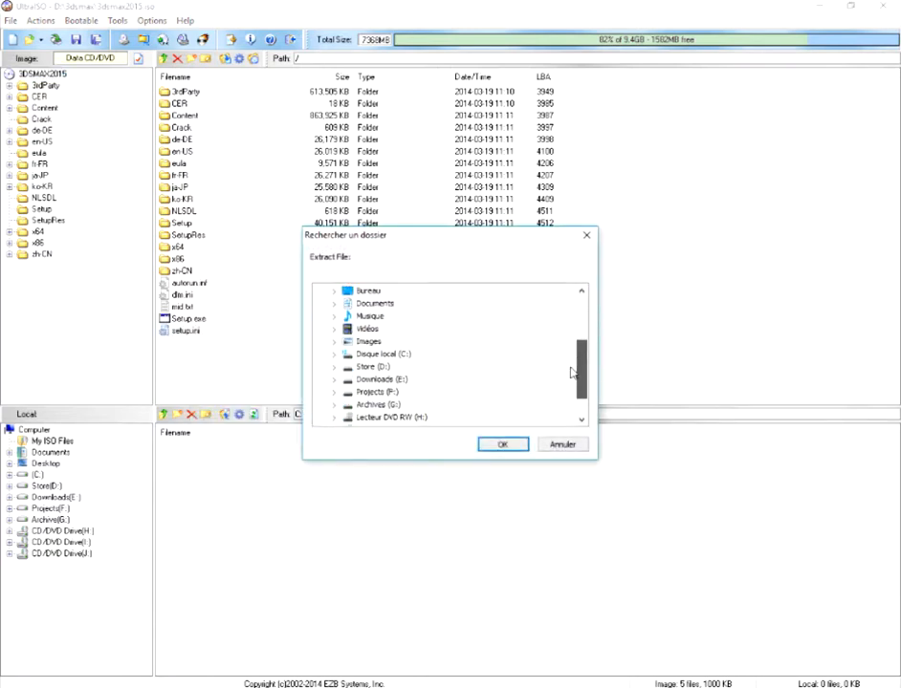
- Extract setup.ini from the image onto the desktop (Bureau)
click(502, 444)
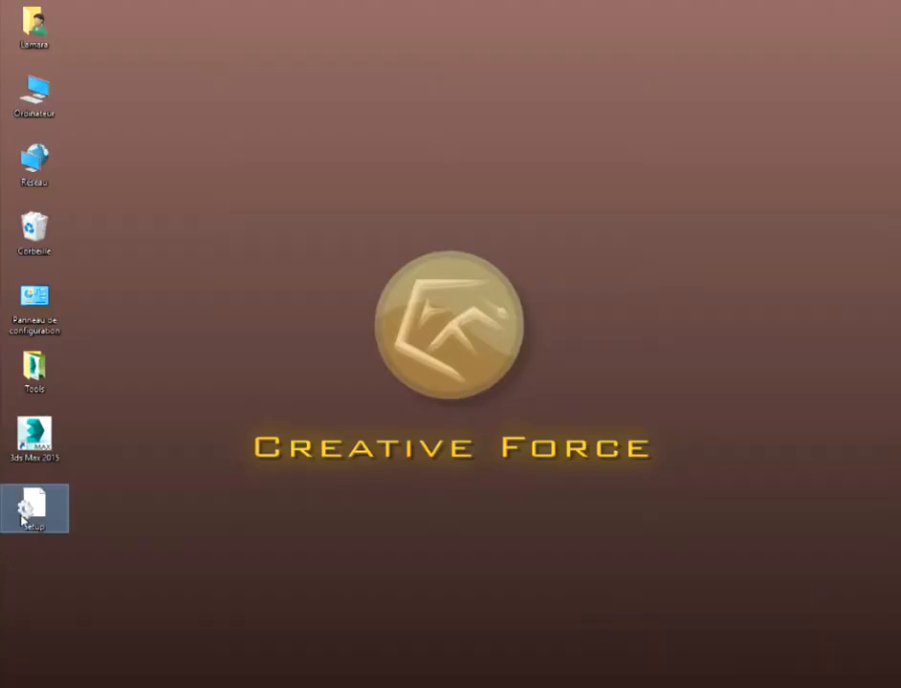
- Edit setup.ini in Notepad, removing _DOTNET35SP1 from the PREREQUISITE line, and save it
double_click(34, 511)
text(dot)
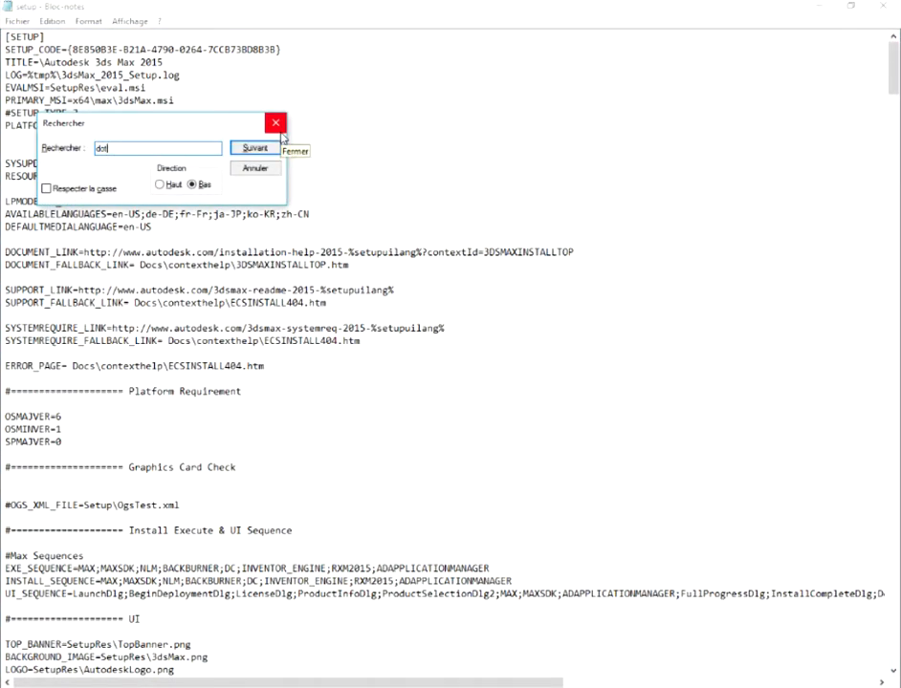
click(253, 149)
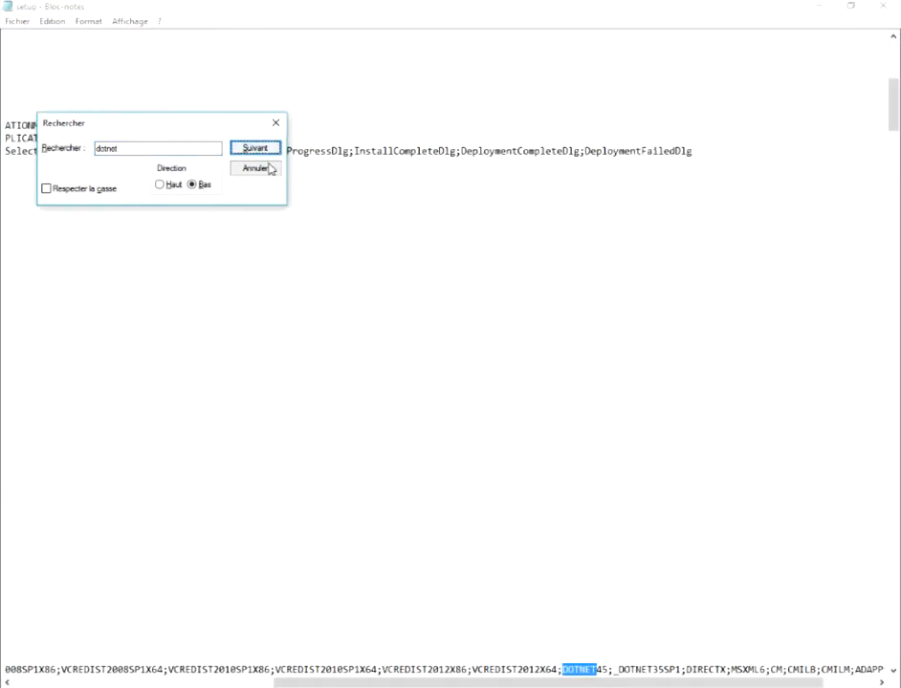
click(252, 168)
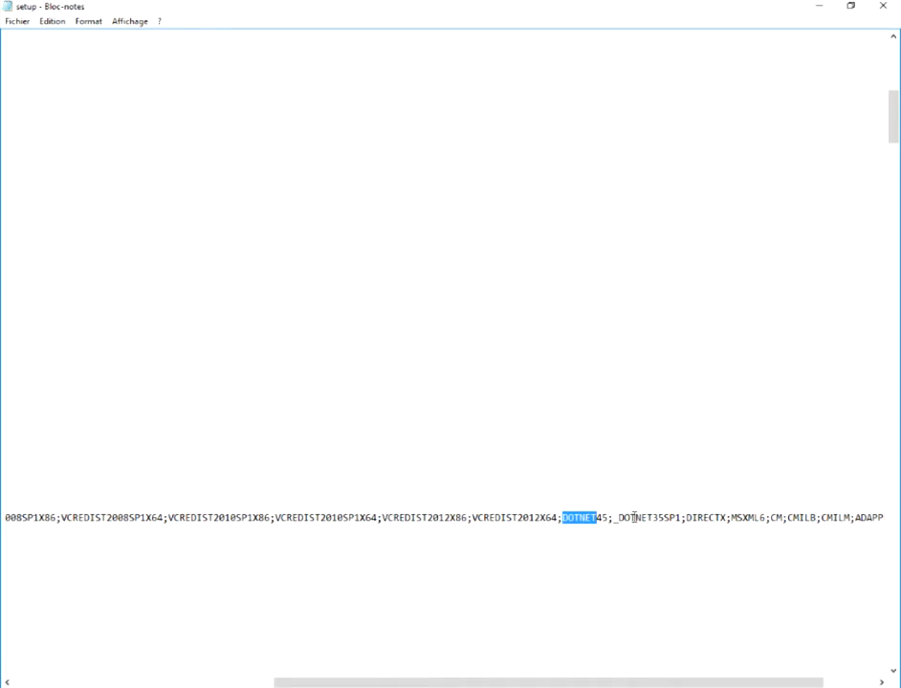
double_click(640, 518)
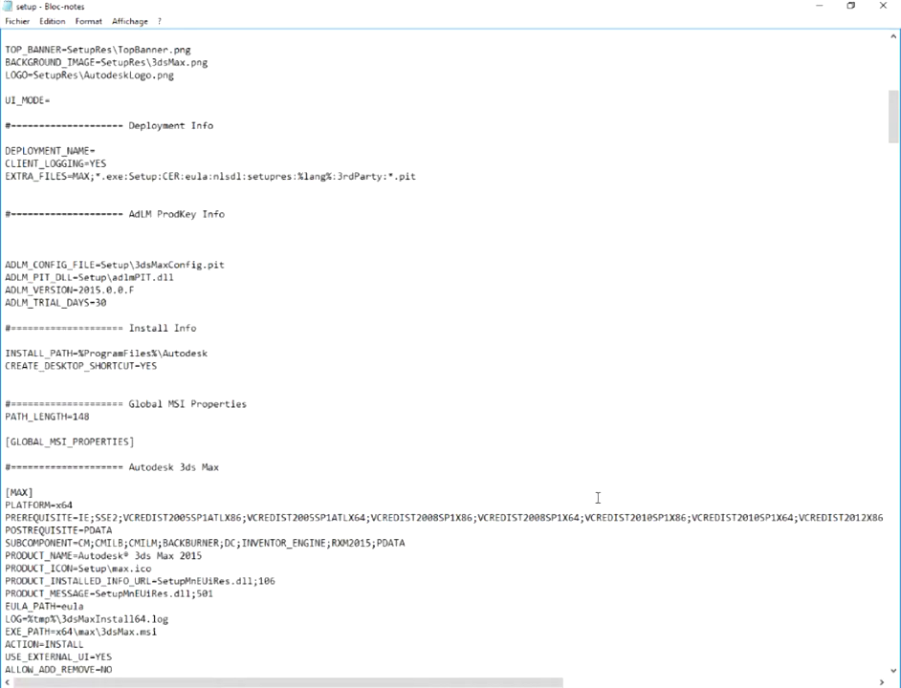
click(17, 20)
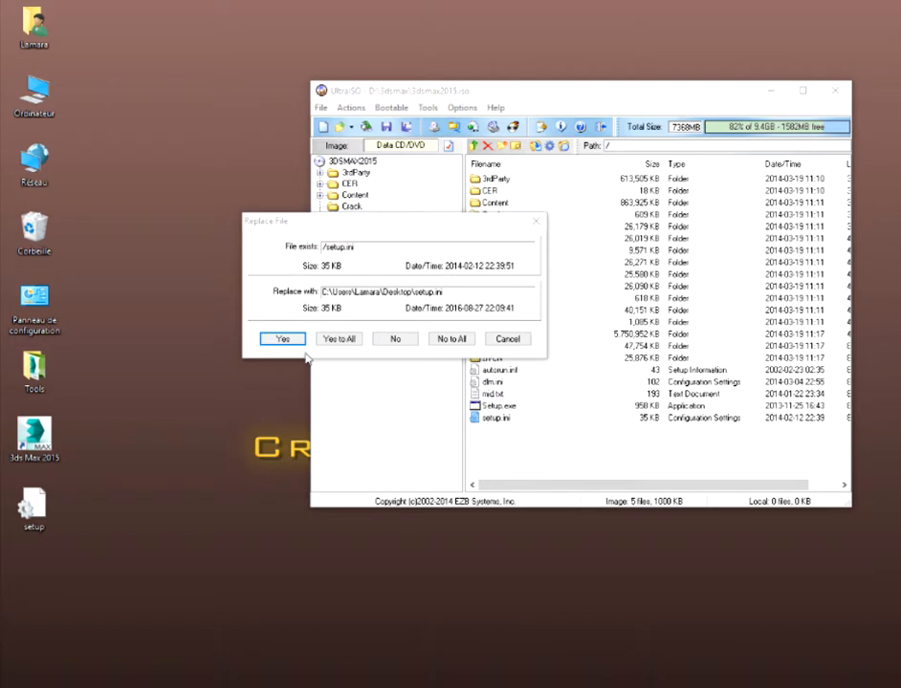
- Replace the image's setup.ini with the edited copy, save the image and close UltraISO
click(282, 339)
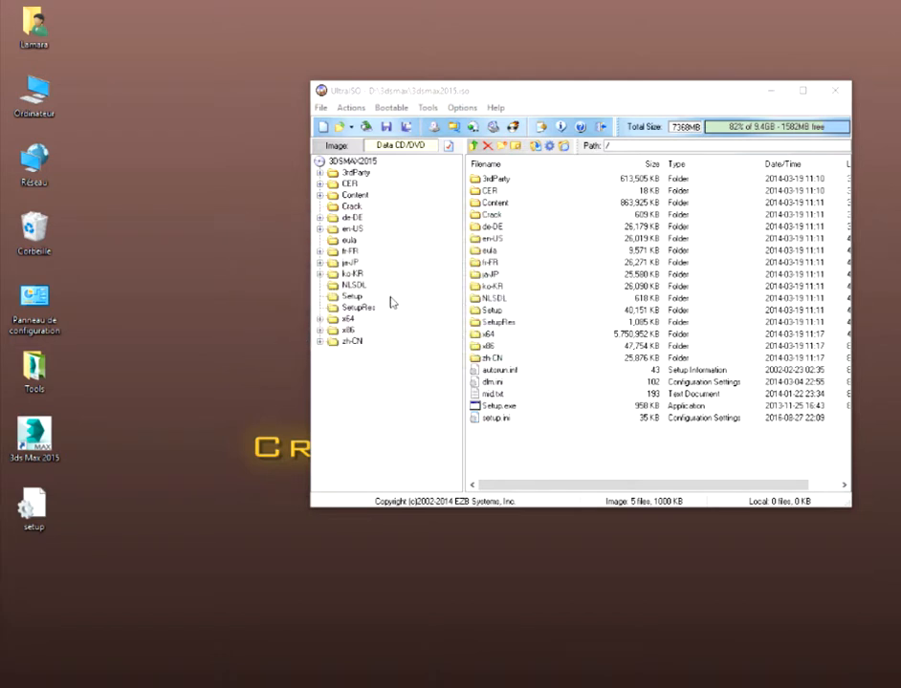
click(321, 107)
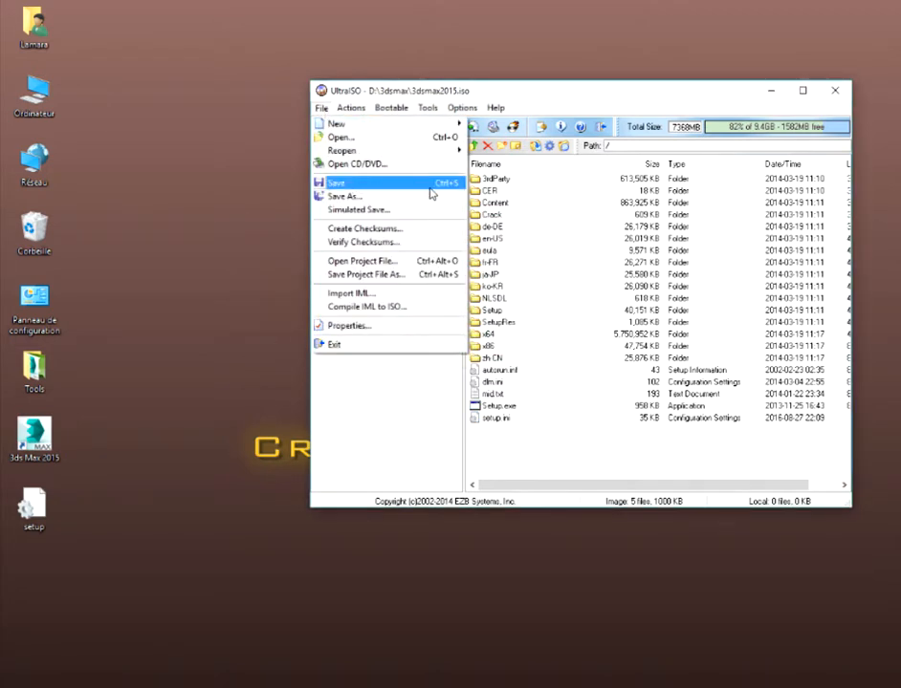
mouse_move(440, 187)
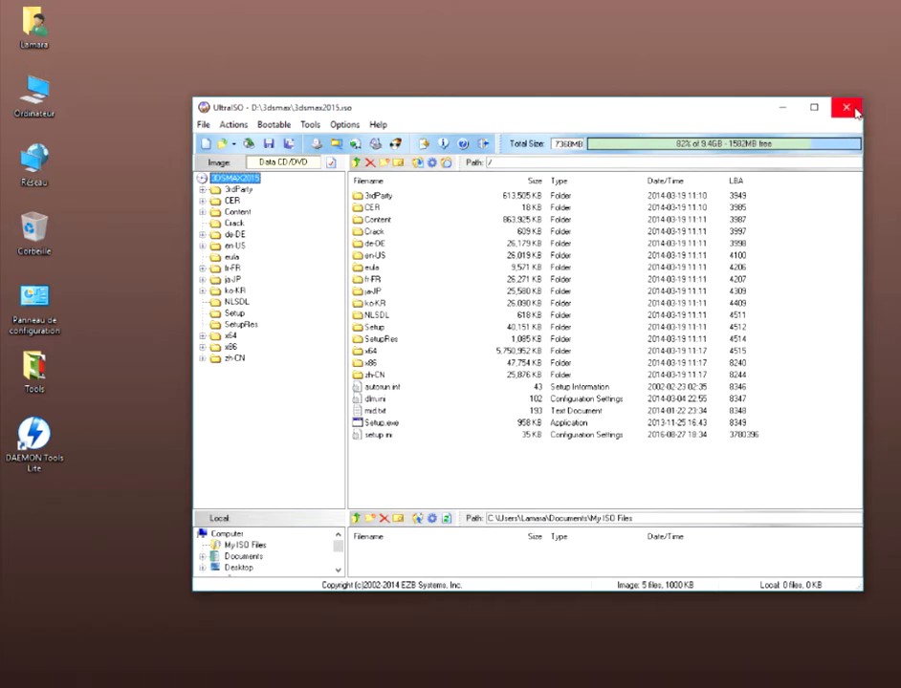
click(845, 106)
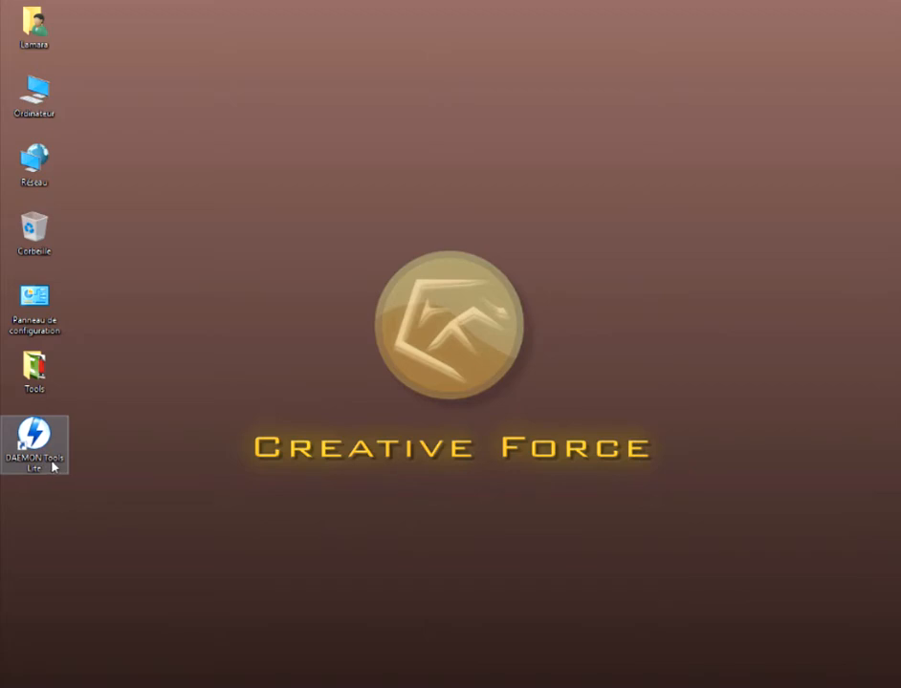
- Mount the 3dsmax2015 image from D:\3dsmax in DAEMON Tools Lite
double_click(35, 433)
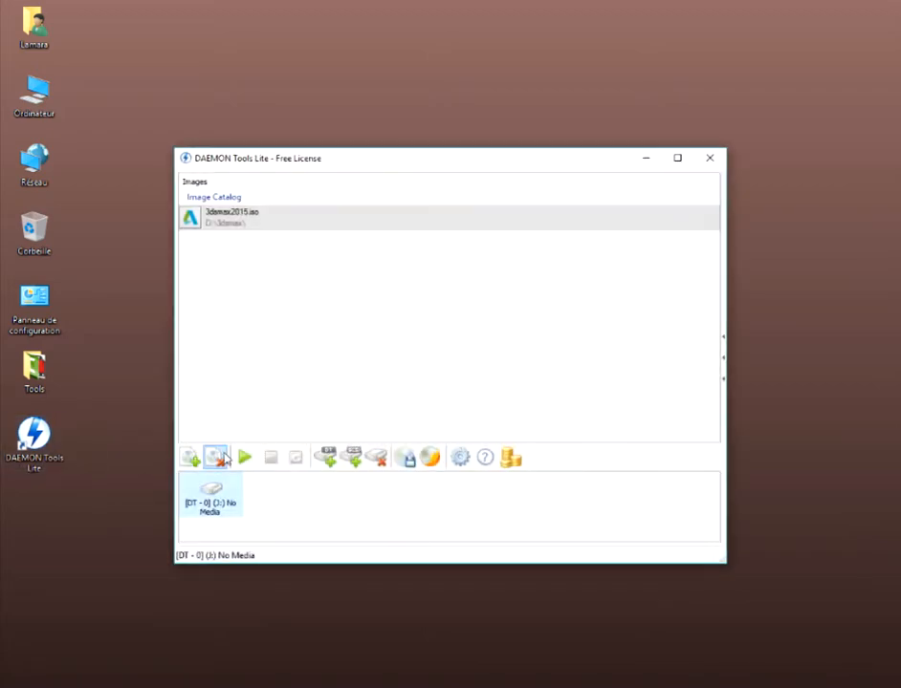
click(217, 456)
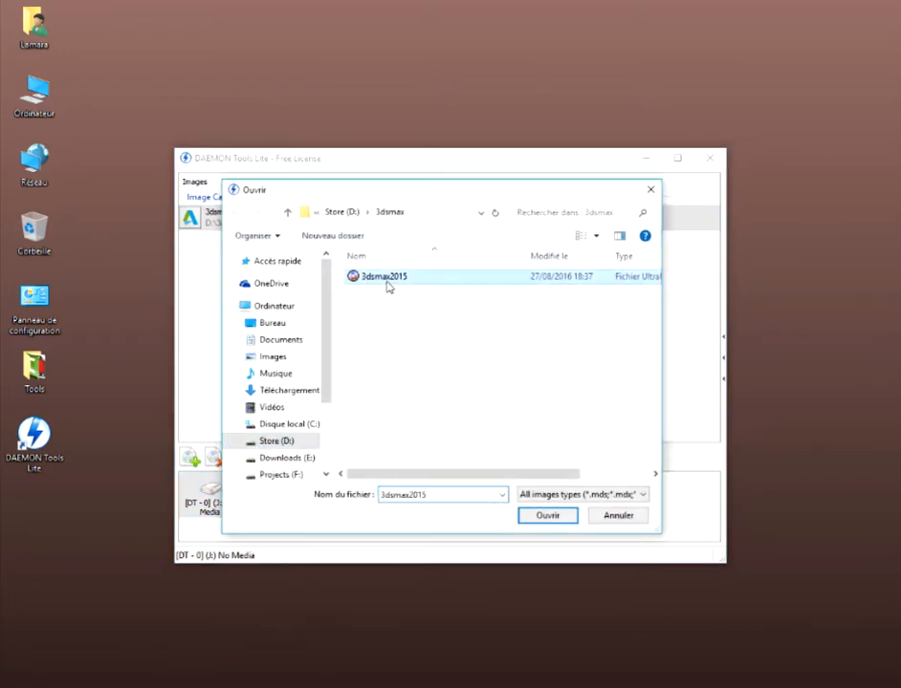
click(546, 515)
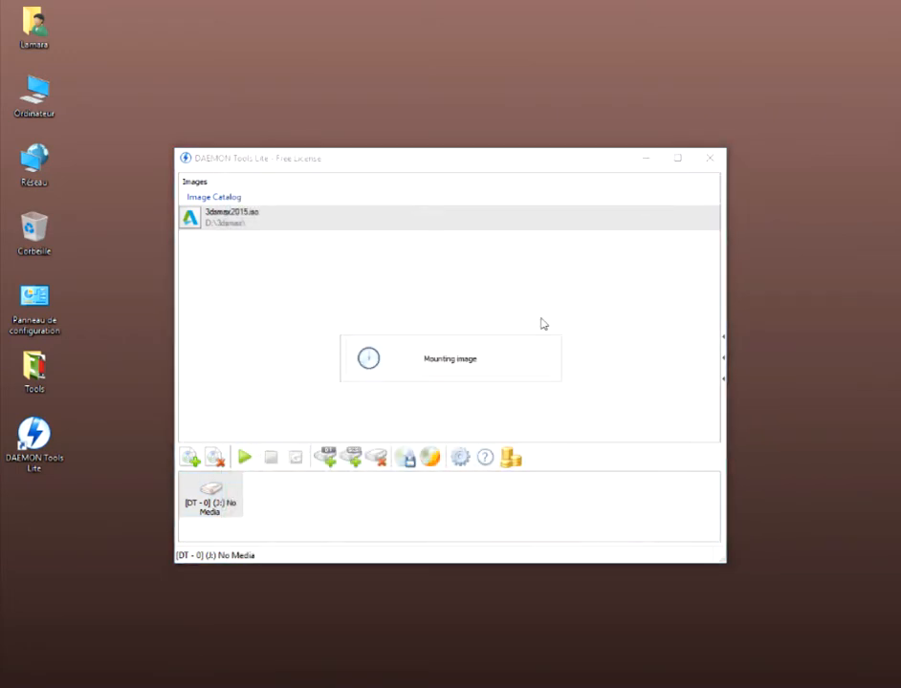
mouse_move(670, 193)
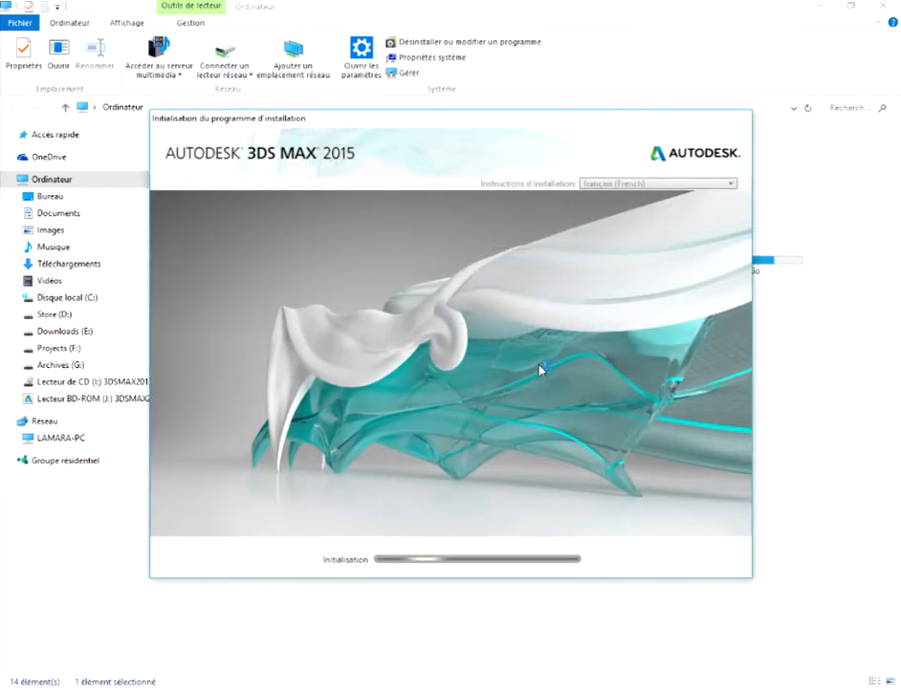
mouse_move(531, 529)
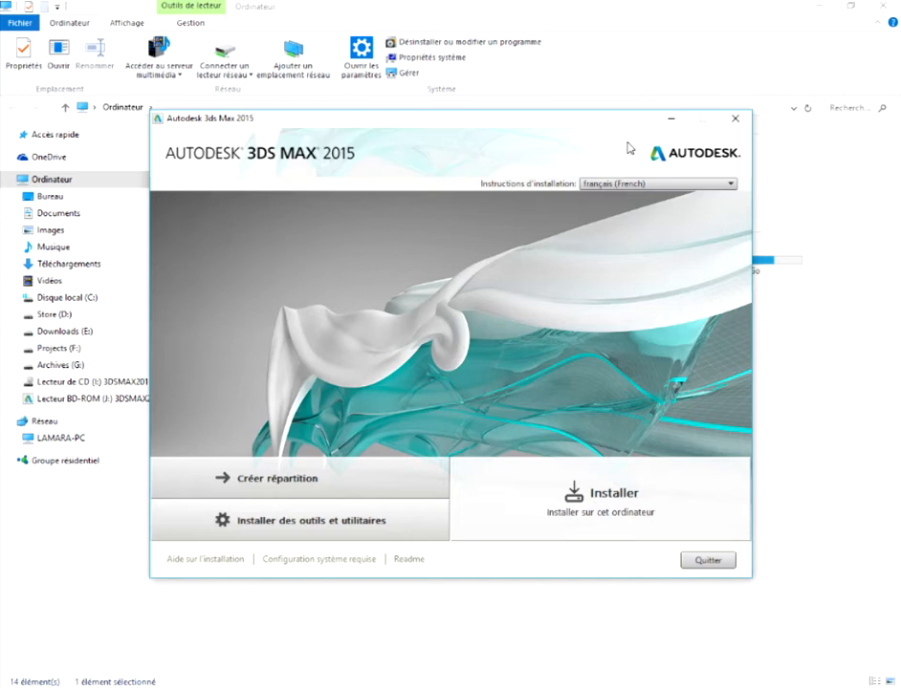
- Accept the licence, keep stand-alone product info and install to C:\Program Files\Autodesk\
click(608, 492)
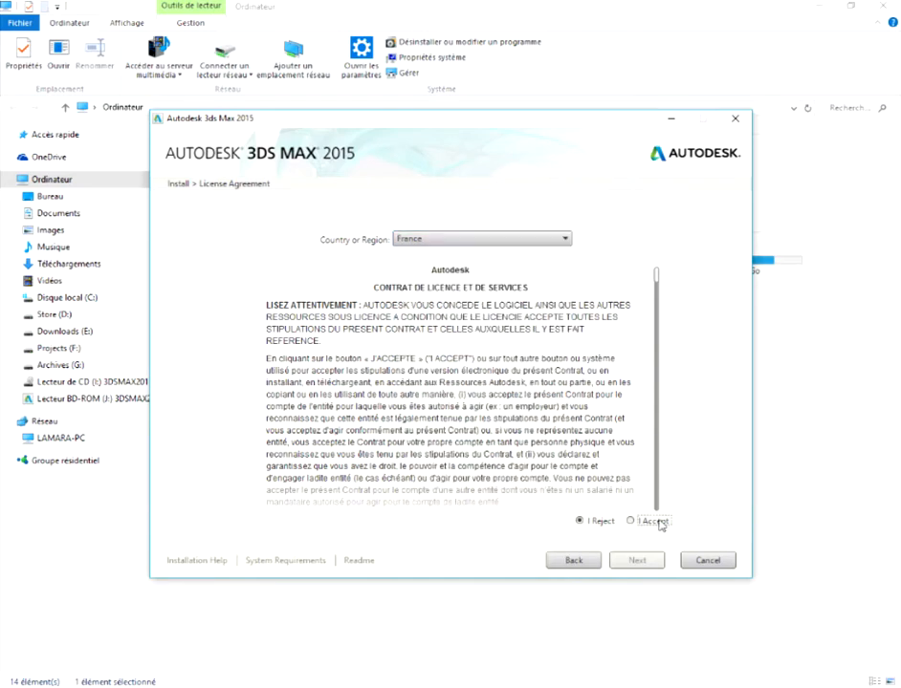
click(631, 522)
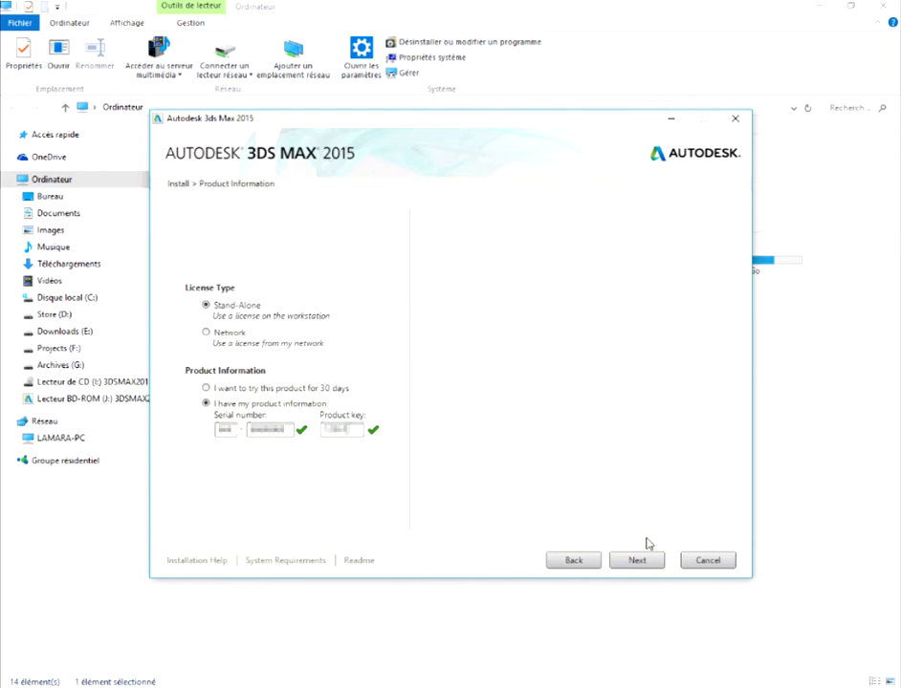
click(637, 560)
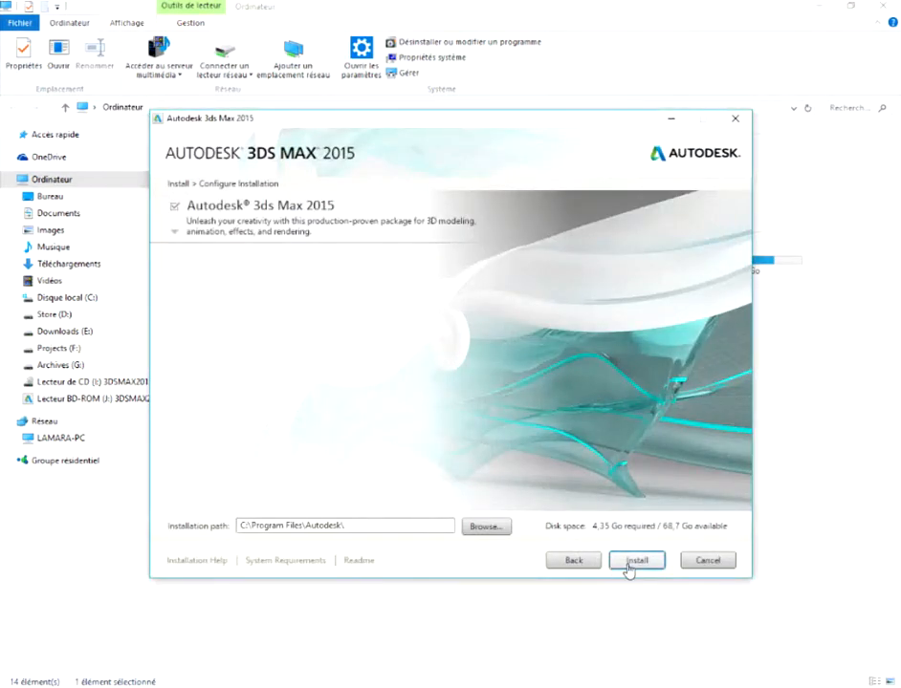
click(635, 561)
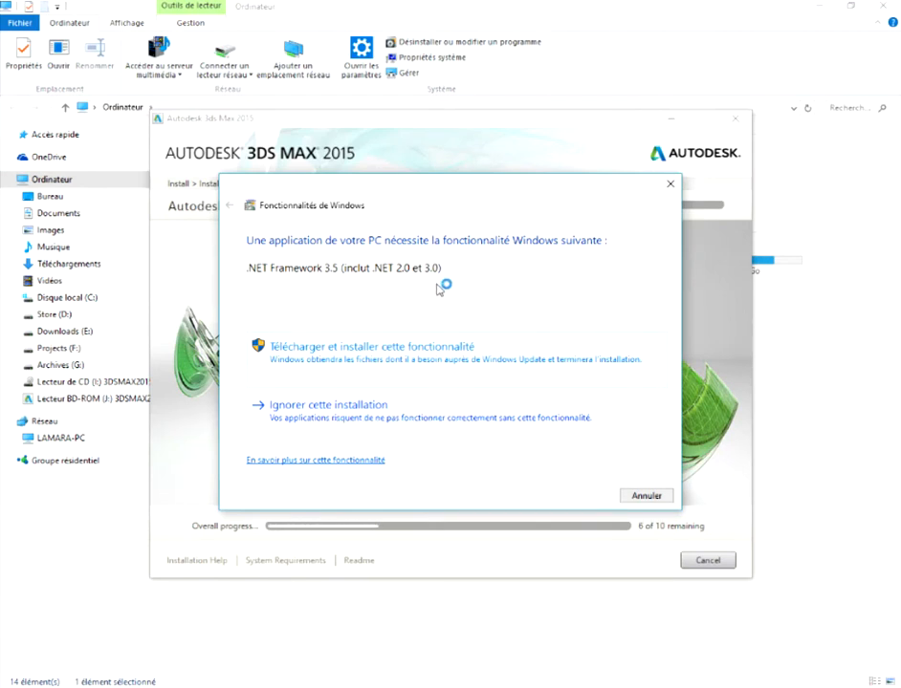
mouse_move(384, 428)
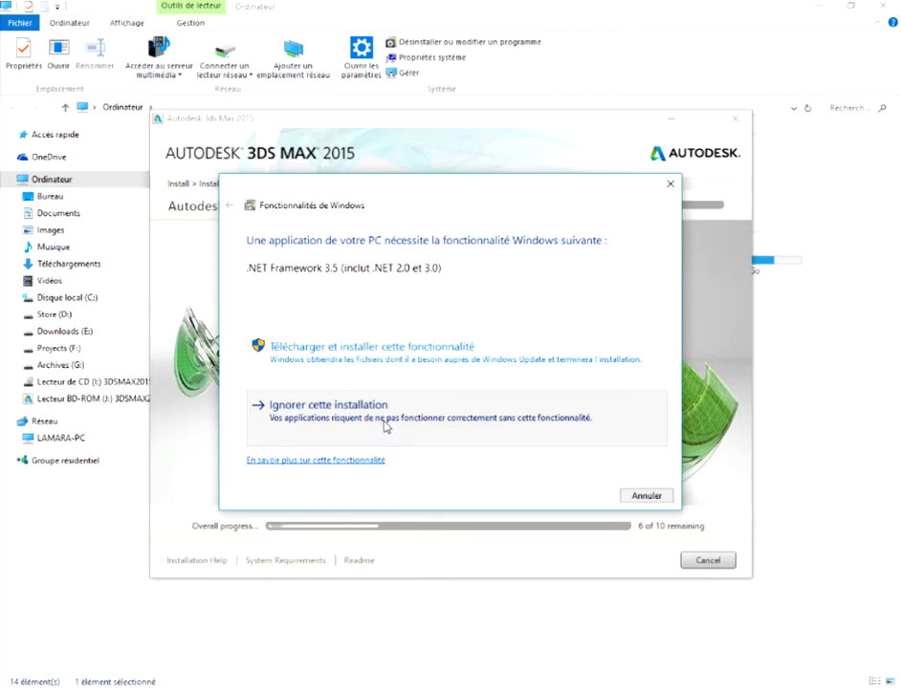
- Skip the Windows .NET Framework 3.5 feature prompt so installation continues
click(325, 405)
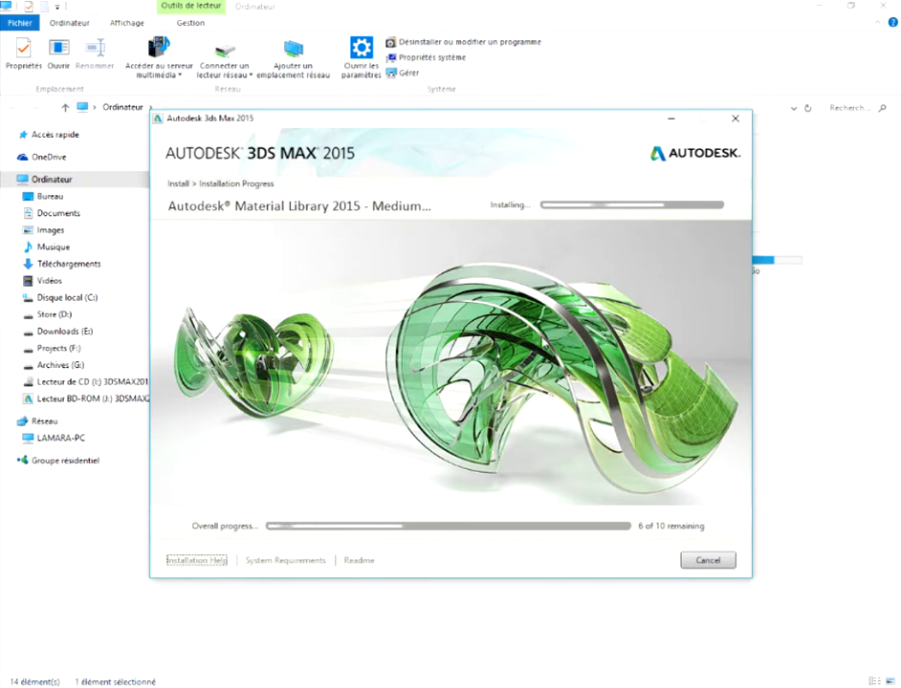
mouse_move(469, 511)
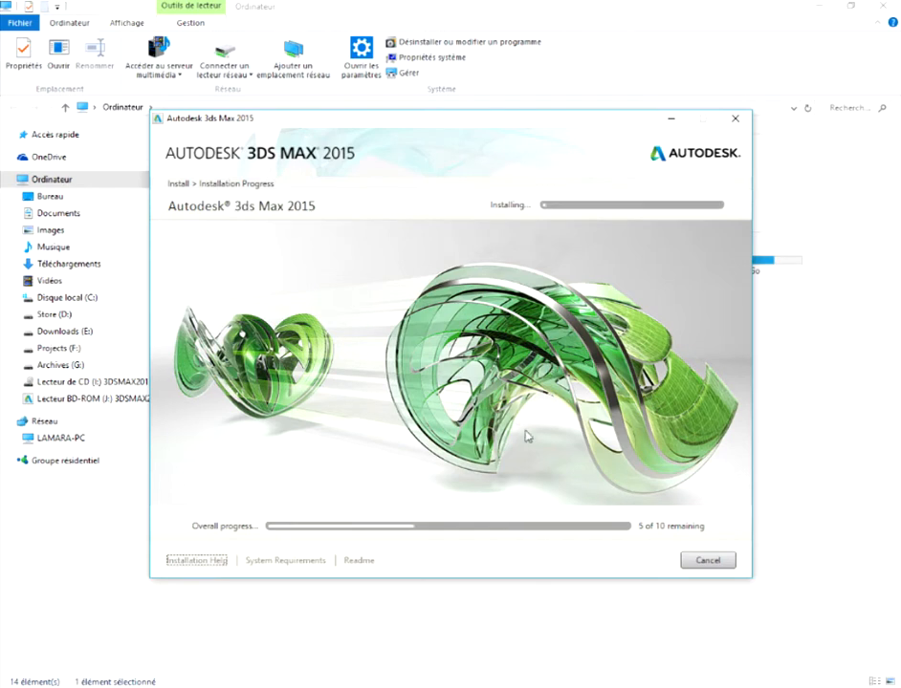
mouse_move(540, 522)
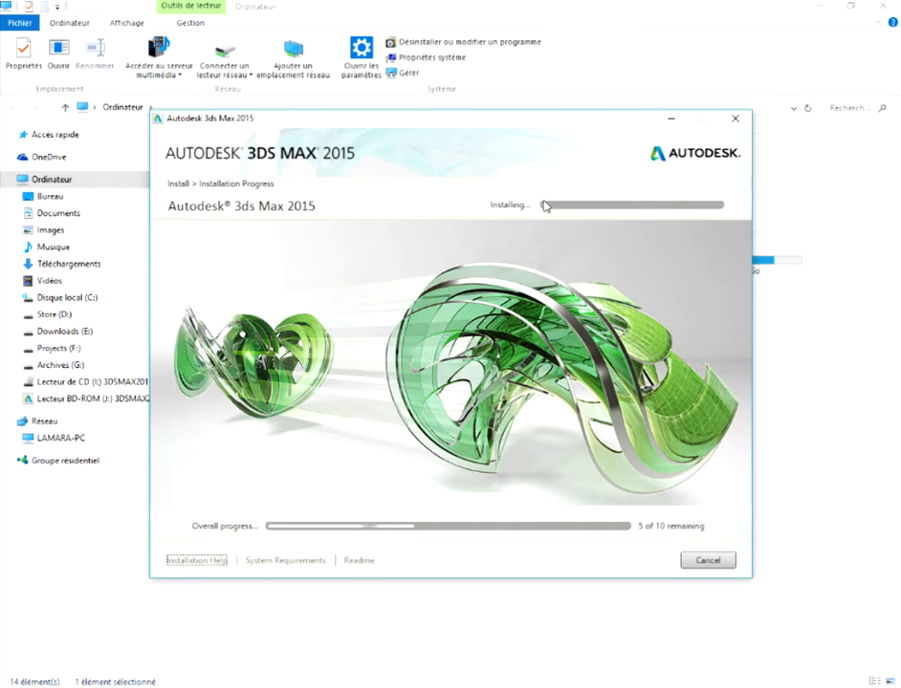
mouse_move(740, 240)
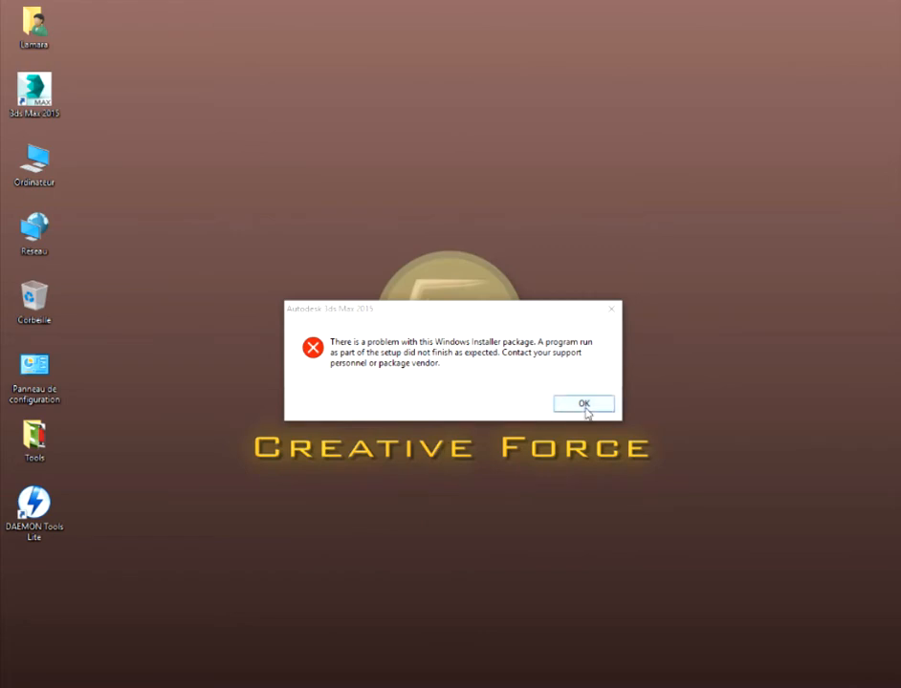
- Dismiss the Windows Installer package error and select the 3ds Max 2015 shortcut
click(585, 403)
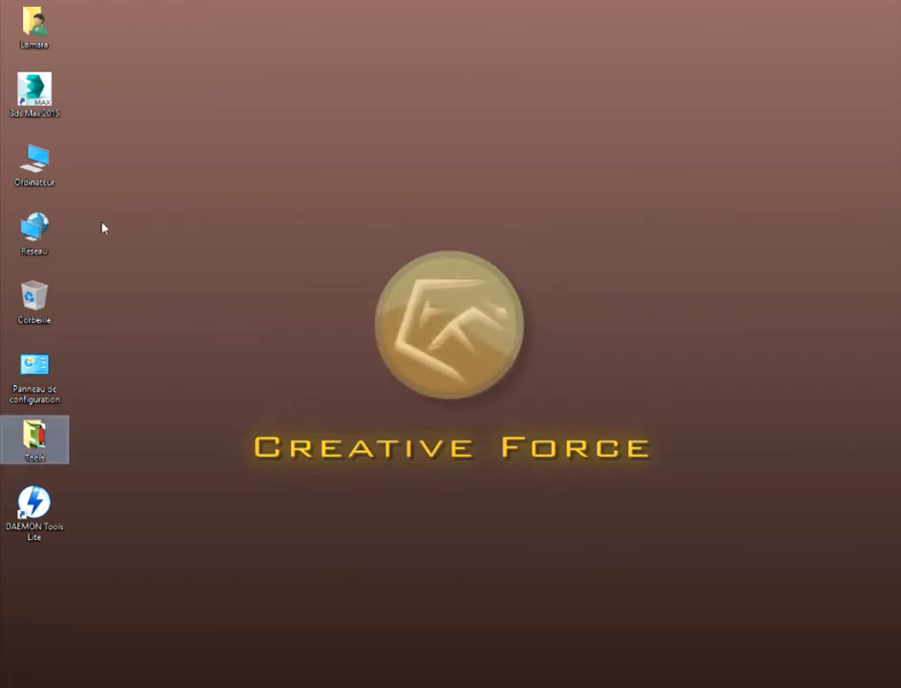
click(37, 92)
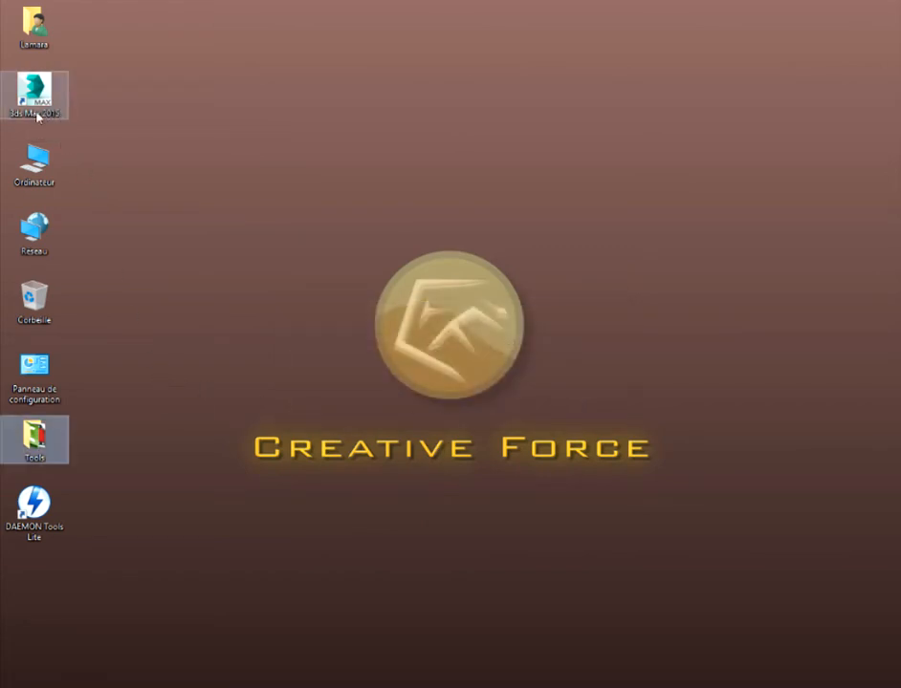
mouse_move(61, 107)
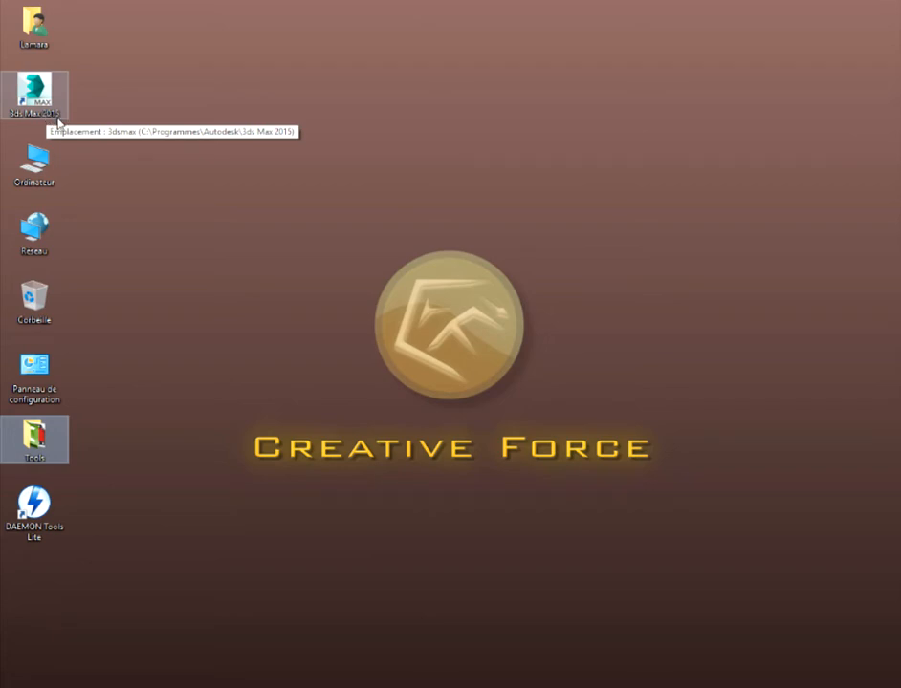
- Launch 3ds Max 2015 from its desktop shortcut into an untitled four-viewport scene
double_click(36, 92)
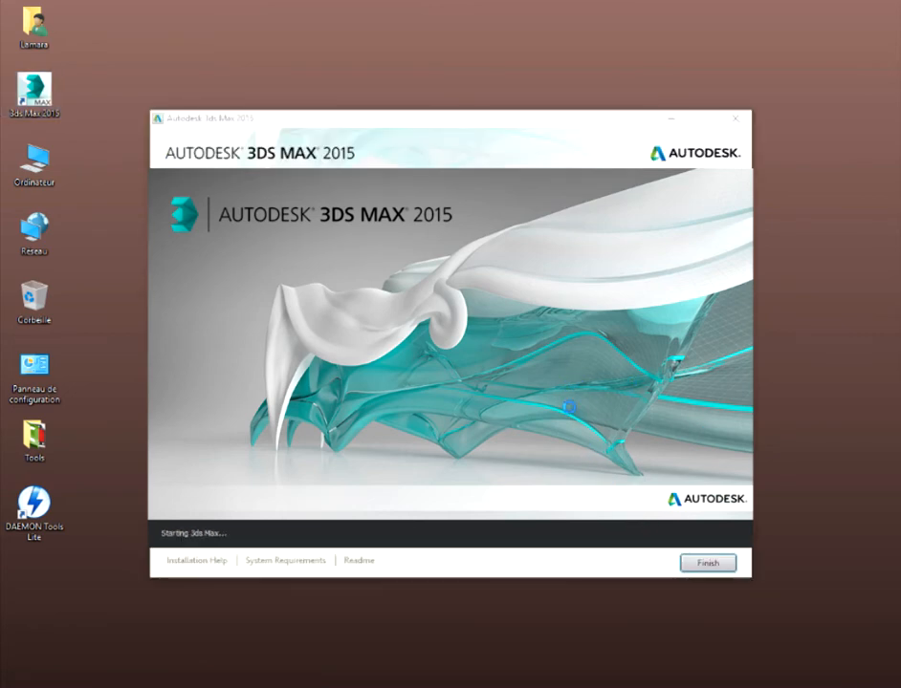
mouse_move(569, 379)
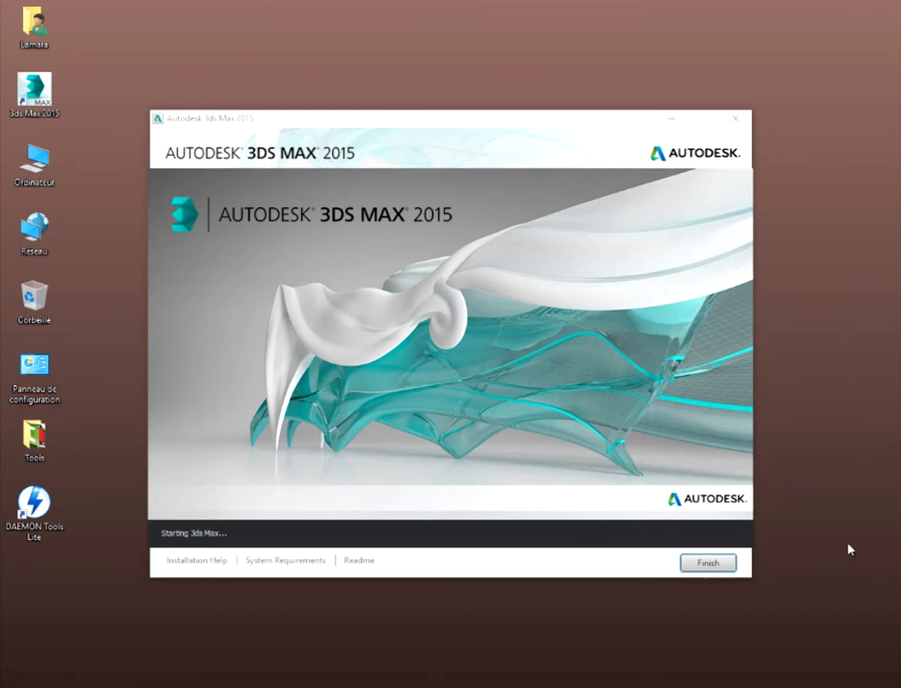
mouse_move(576, 542)
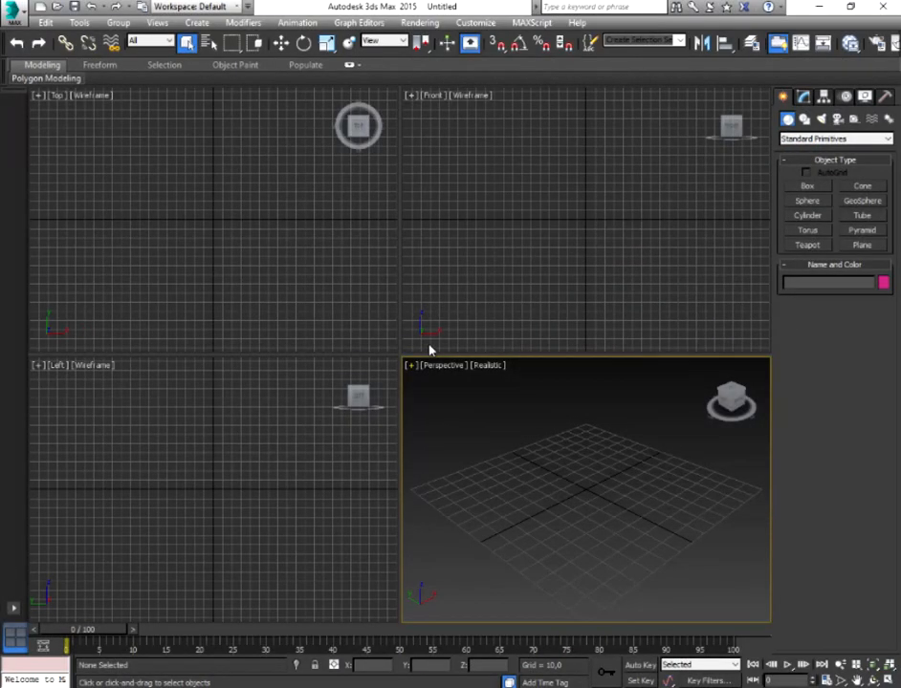
click(806, 245)
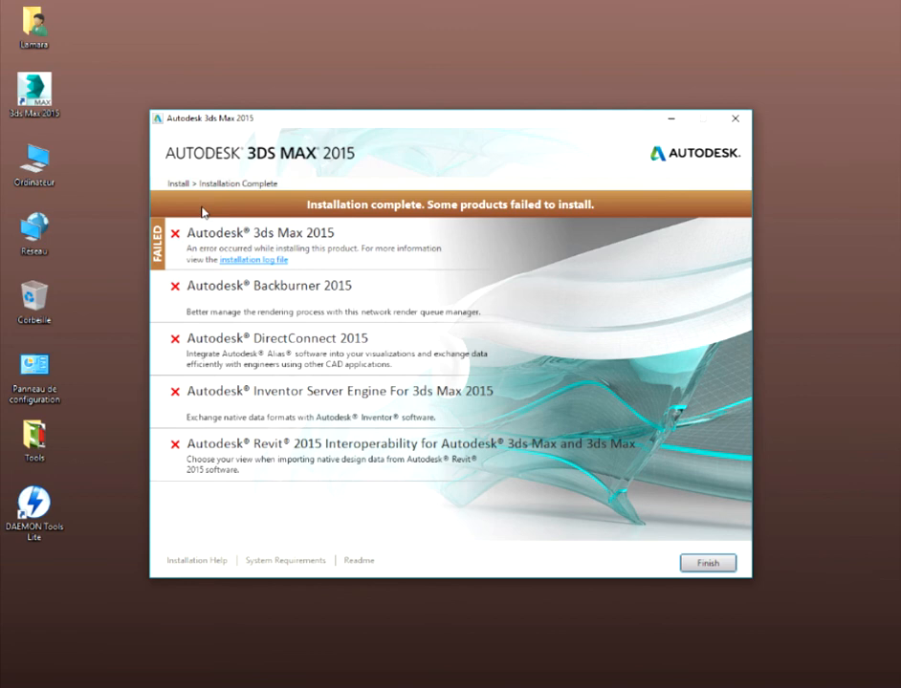
mouse_move(256, 249)
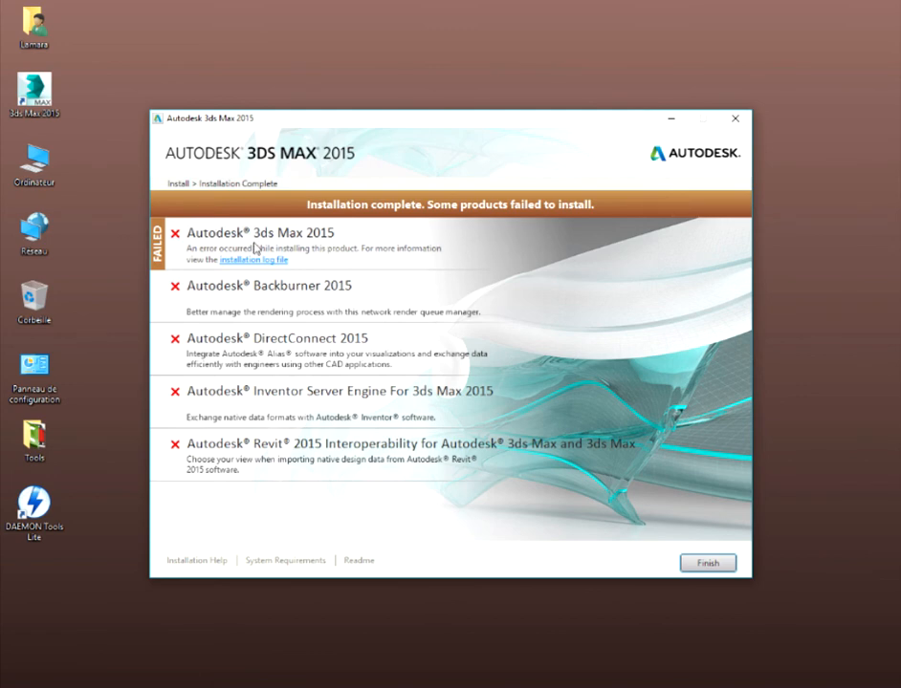
mouse_move(393, 254)
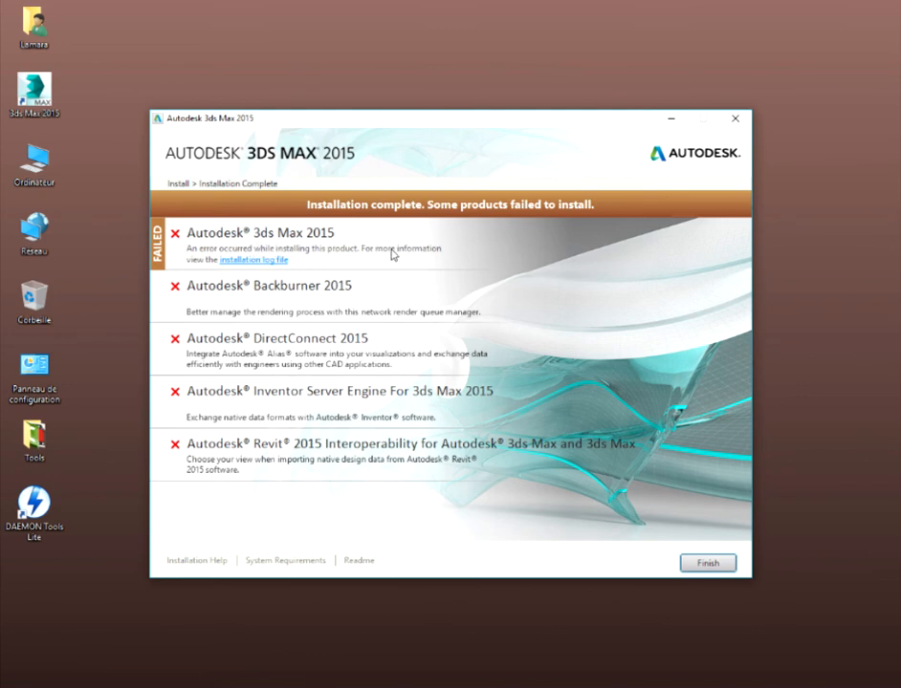